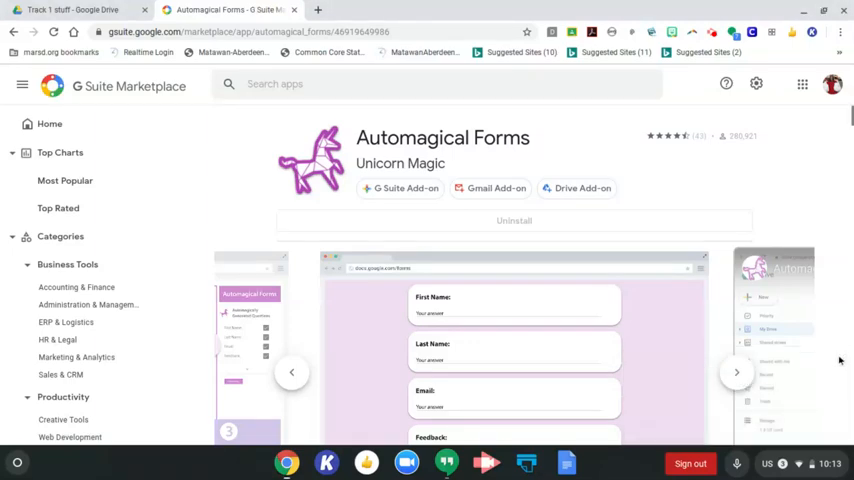
- Browse the Automagical Forms add-on's preview images in its listing
click(736, 372)
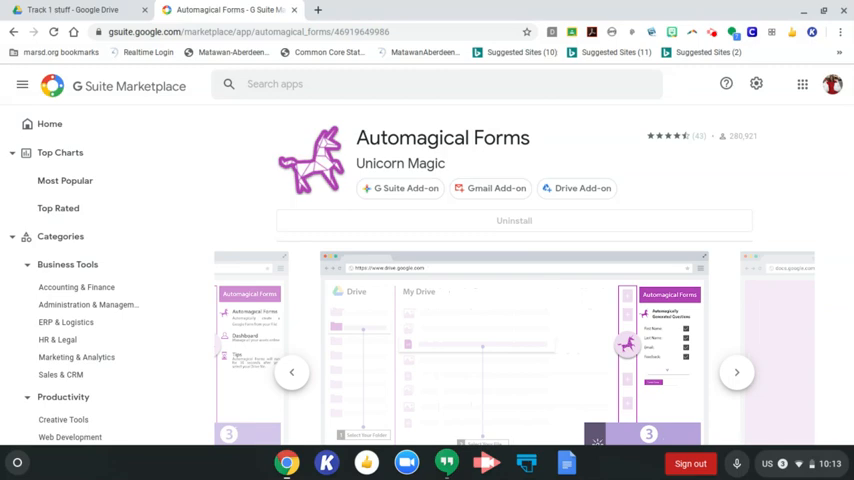
click(736, 372)
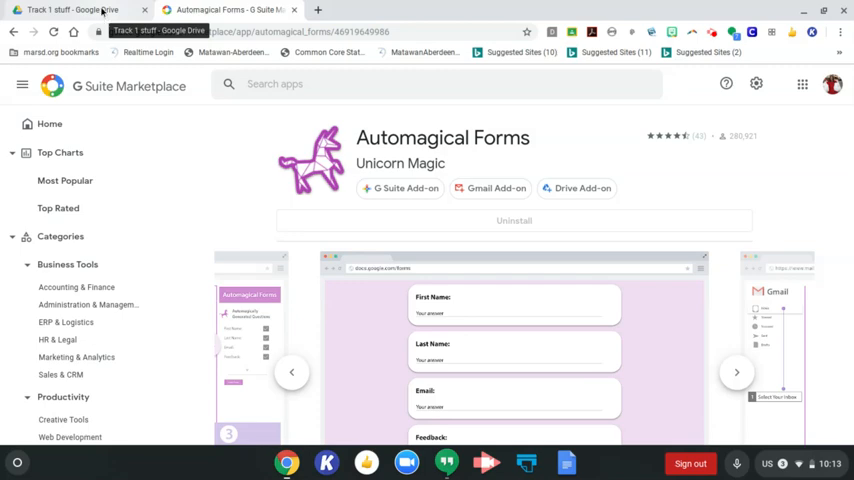
click(736, 372)
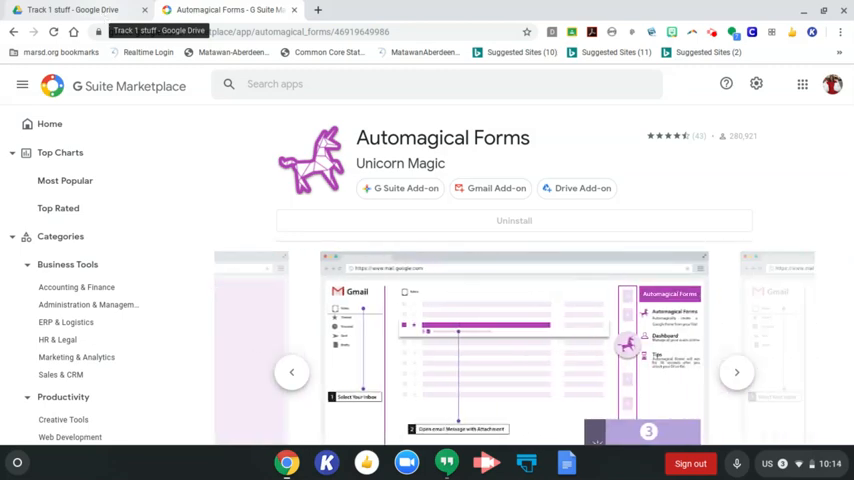
- Return to the Track 1 stuff folder and close the tkam ch 1-4.pdf preview
click(70, 10)
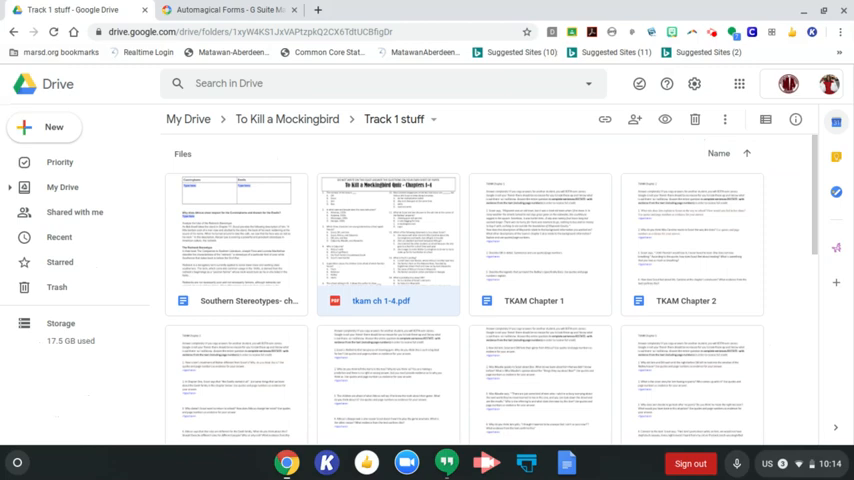
mouse_move(372, 306)
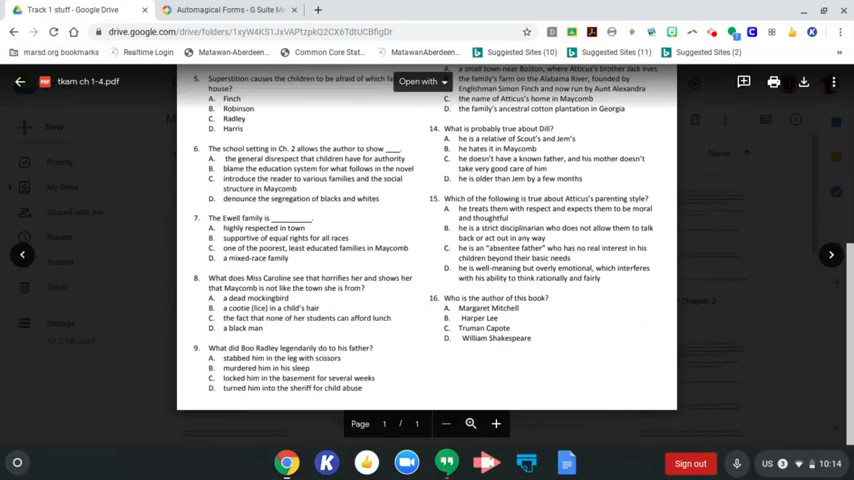
click(20, 80)
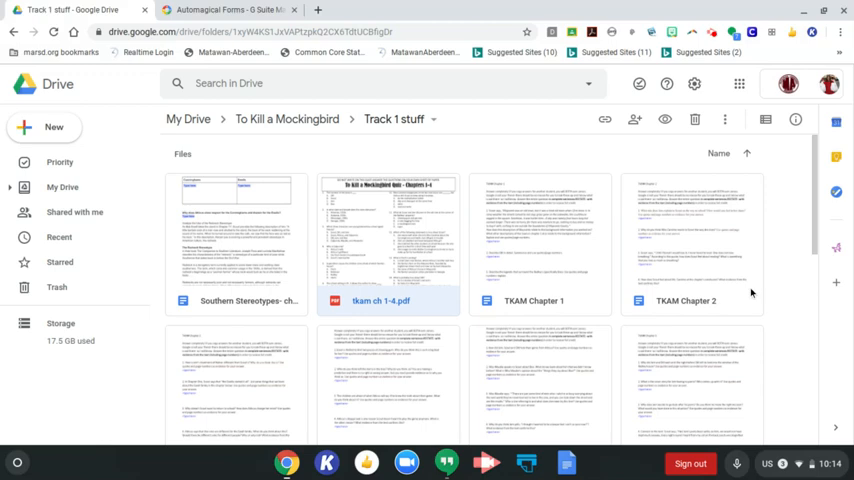
mouse_move(396, 300)
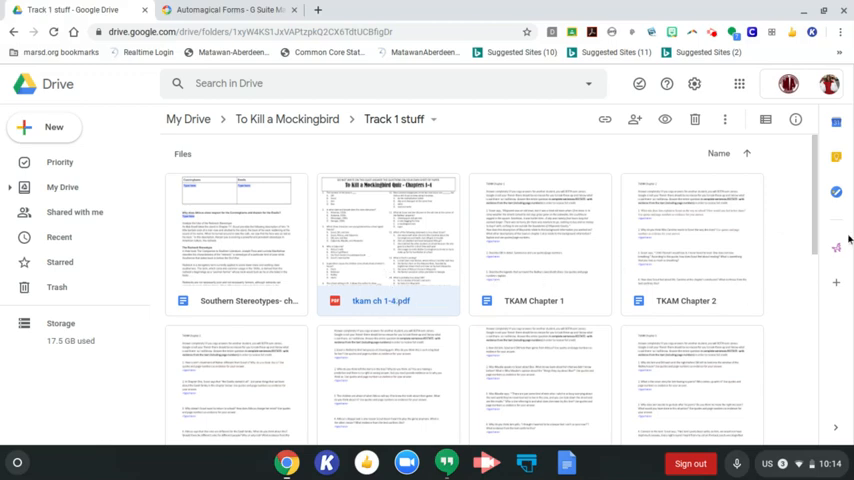
mouse_move(836, 248)
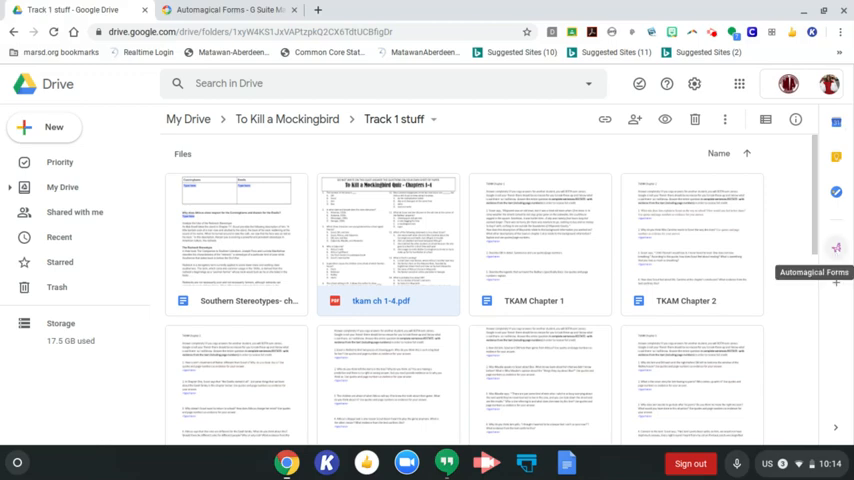
- Launch Automagical Forms on tkam ch 1-4.pdf so it requests file access
click(836, 246)
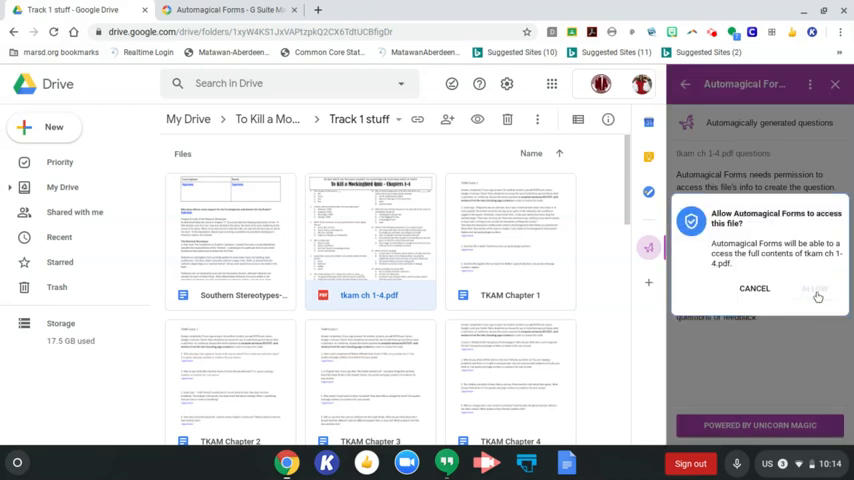
- Allow access to the PDF and review the auto-generated chapter 1-4 quiz questions
click(816, 290)
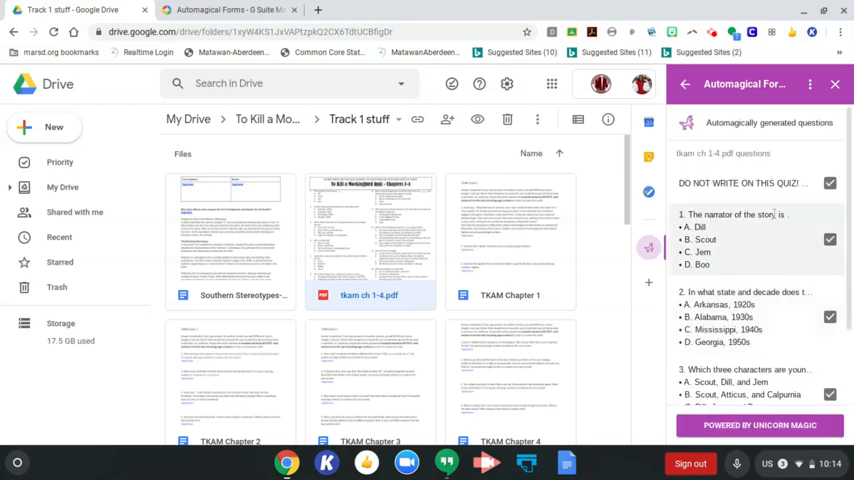
scroll(down, 3)
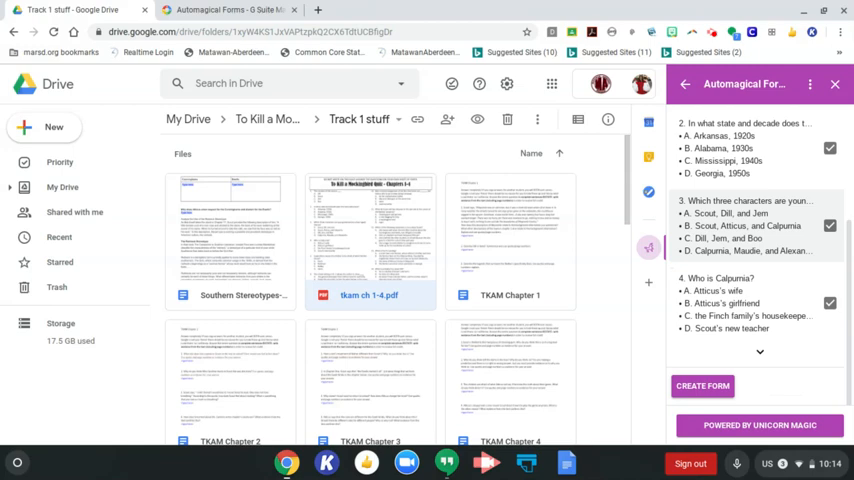
scroll(down, 3)
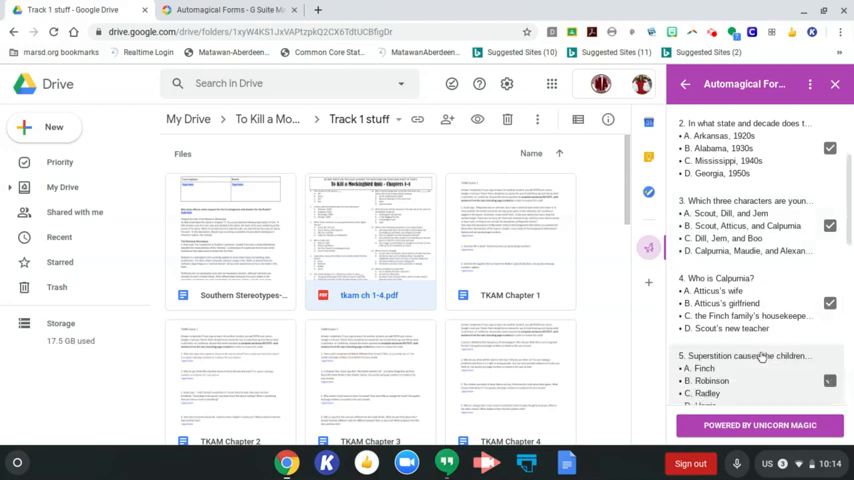
scroll(down, 3)
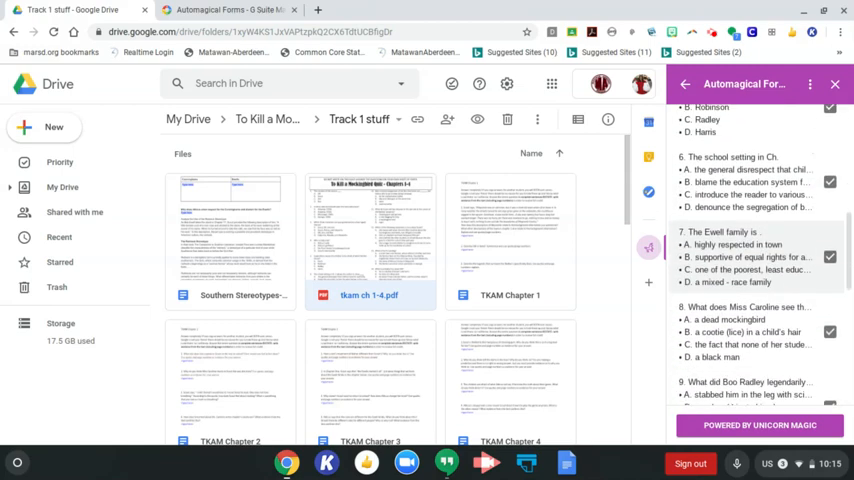
scroll(down, 3)
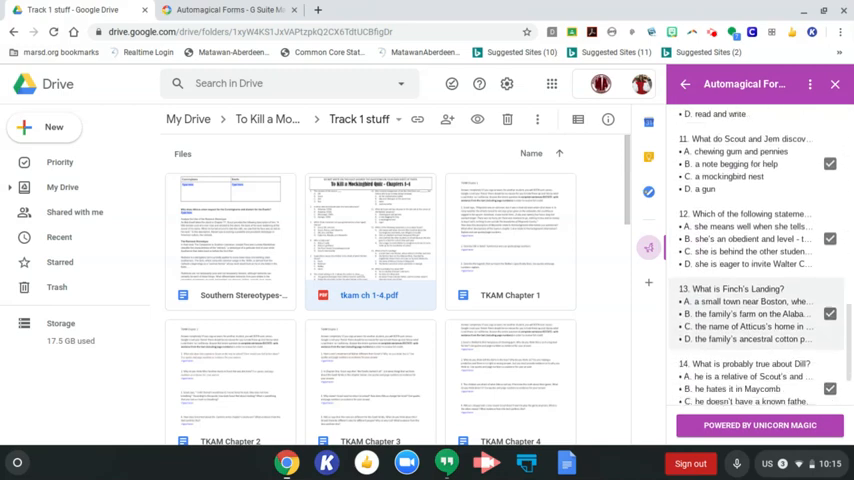
scroll(down, 3)
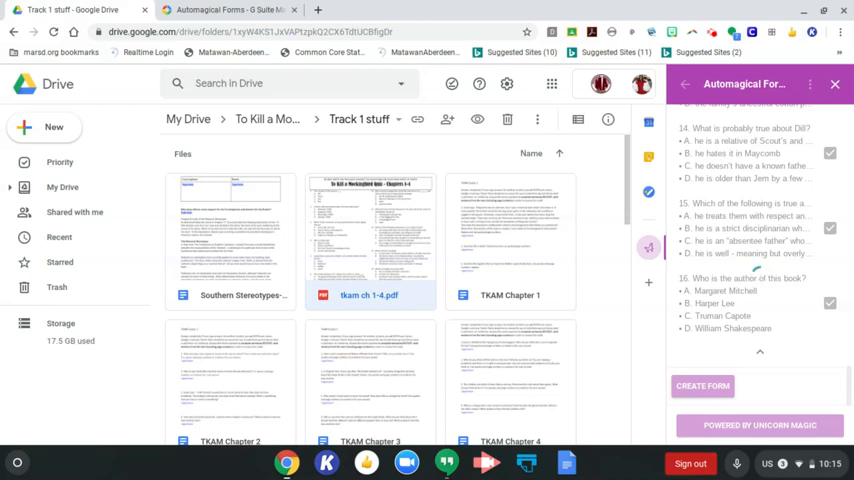
- Create the tkam ch 1-4.pdf Google Form from the questions and open it
click(704, 386)
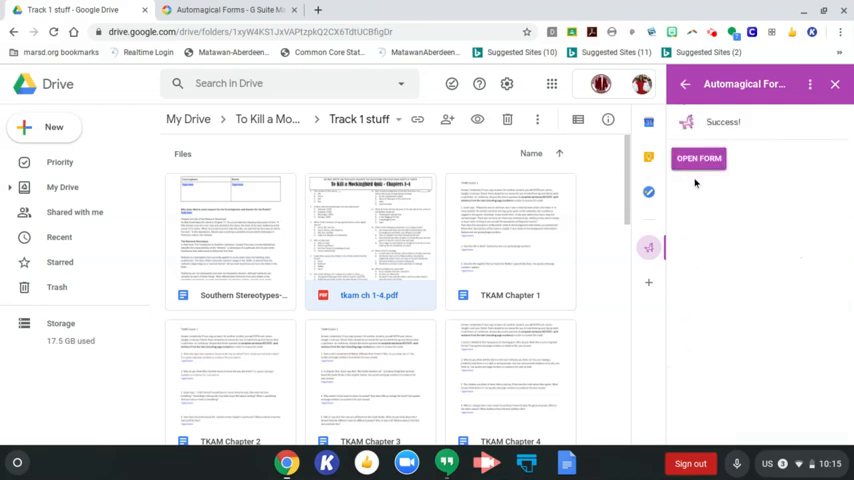
click(700, 158)
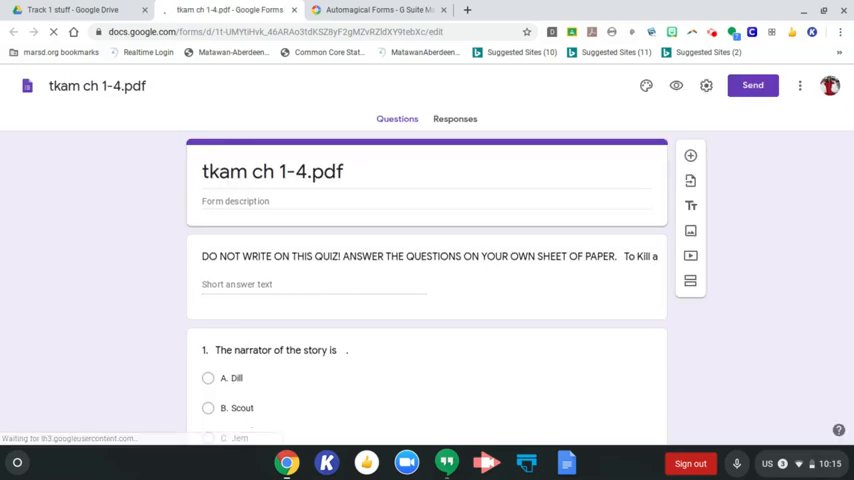
scroll(down, 3)
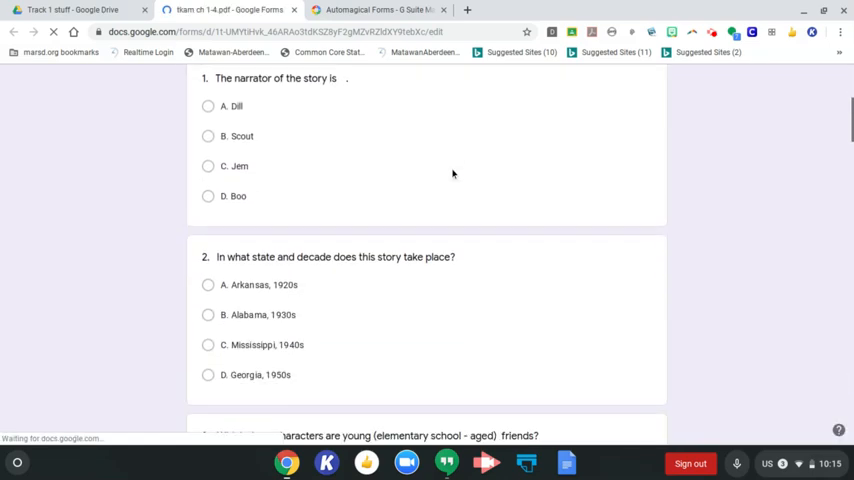
scroll(down, 3)
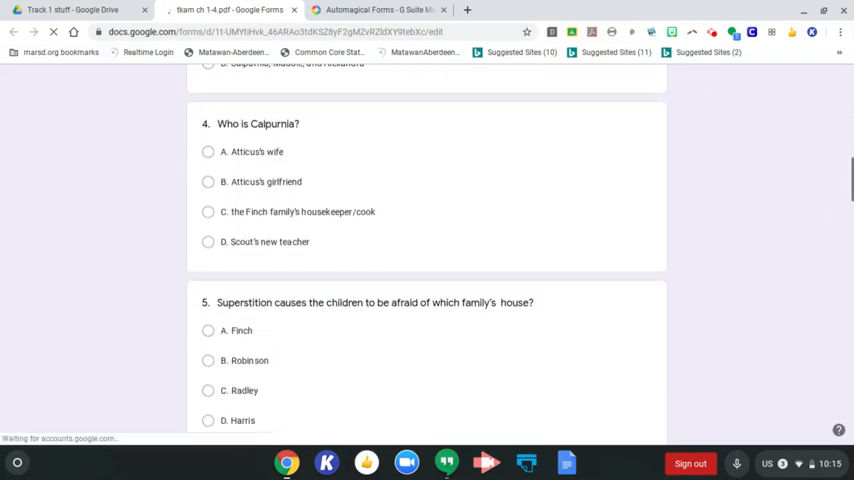
scroll(down, 3)
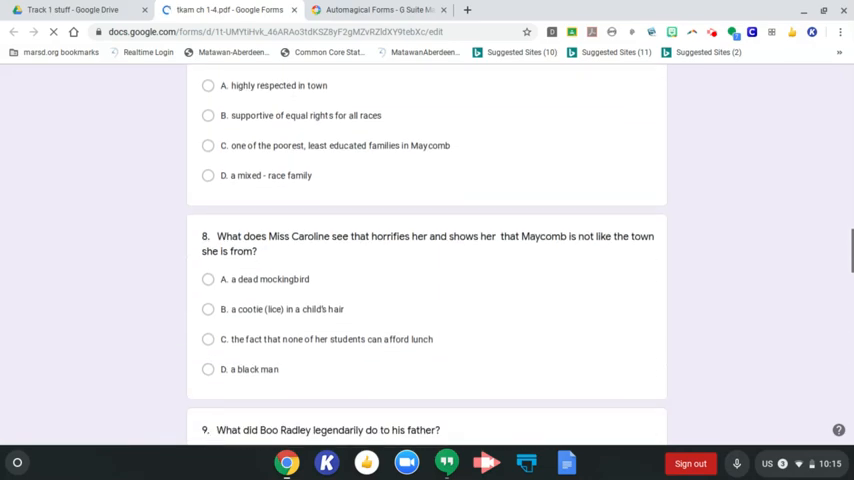
scroll(down, 3)
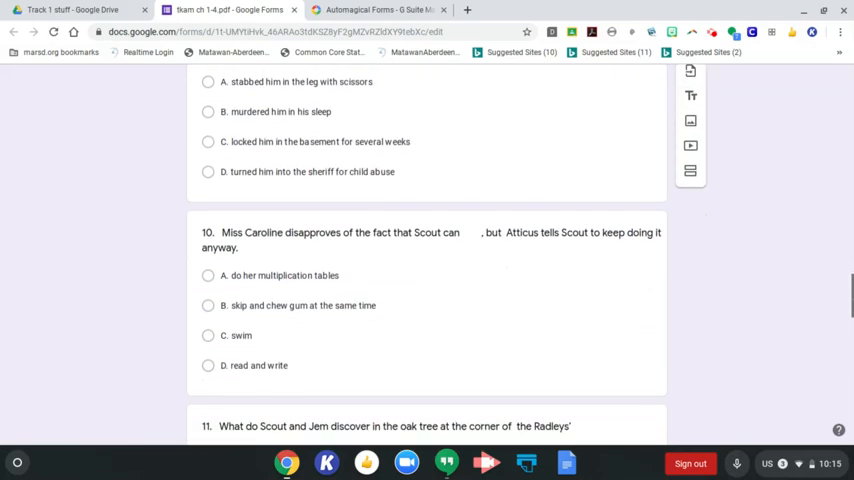
scroll(down, 3)
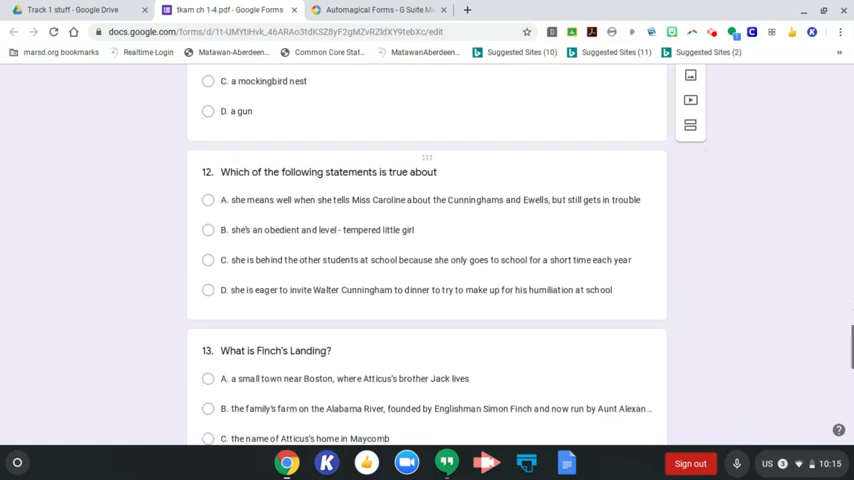